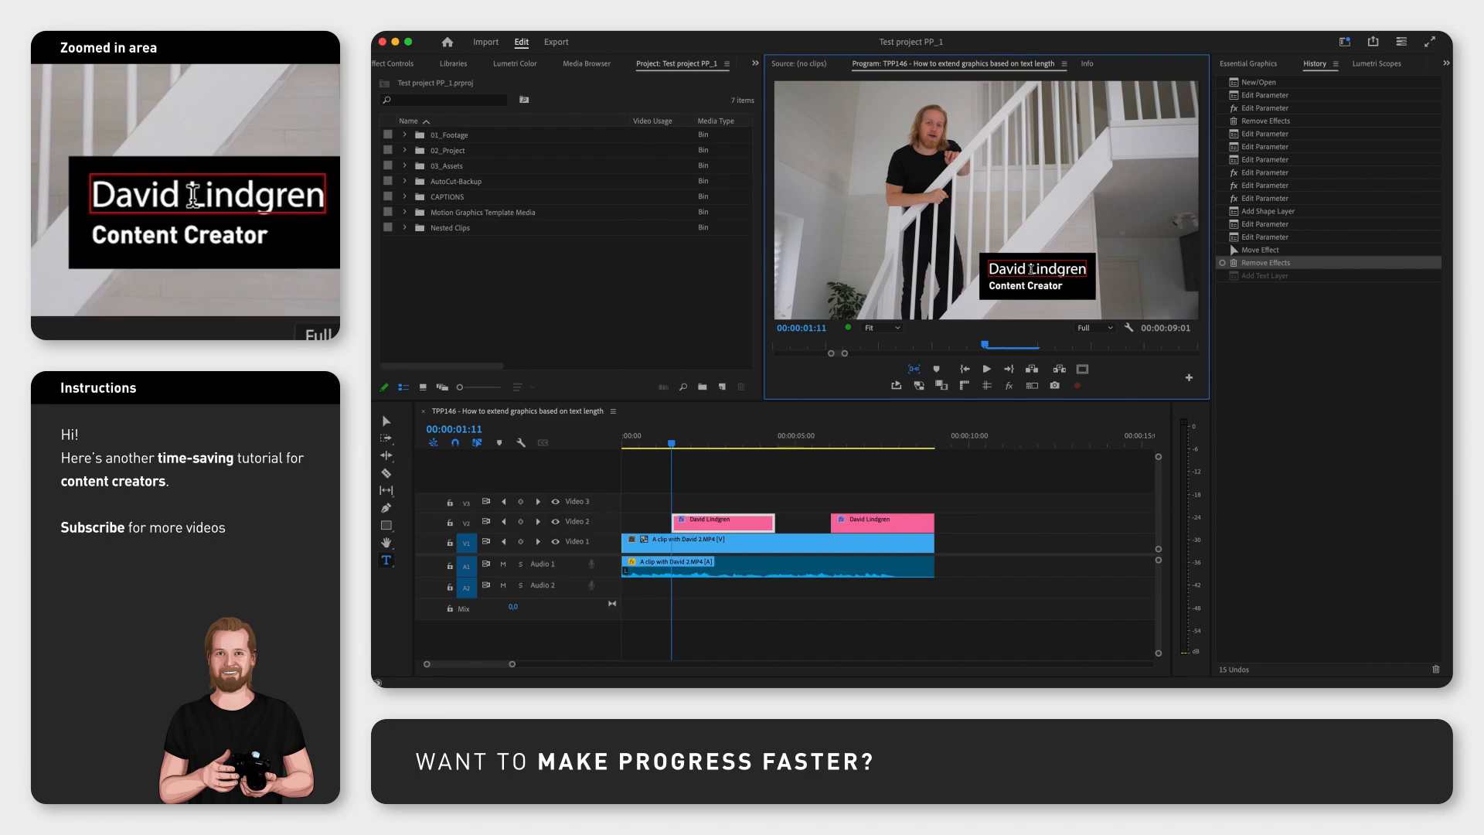
Preview the responsive title with 'Smith' and 'Instructor' text, then revert to the plain title
{"action": "type", "text": "Smith"}
{"action": "left_click", "coordinate": [1026, 285]}
{"action": "type", "text": " & Yoga"}
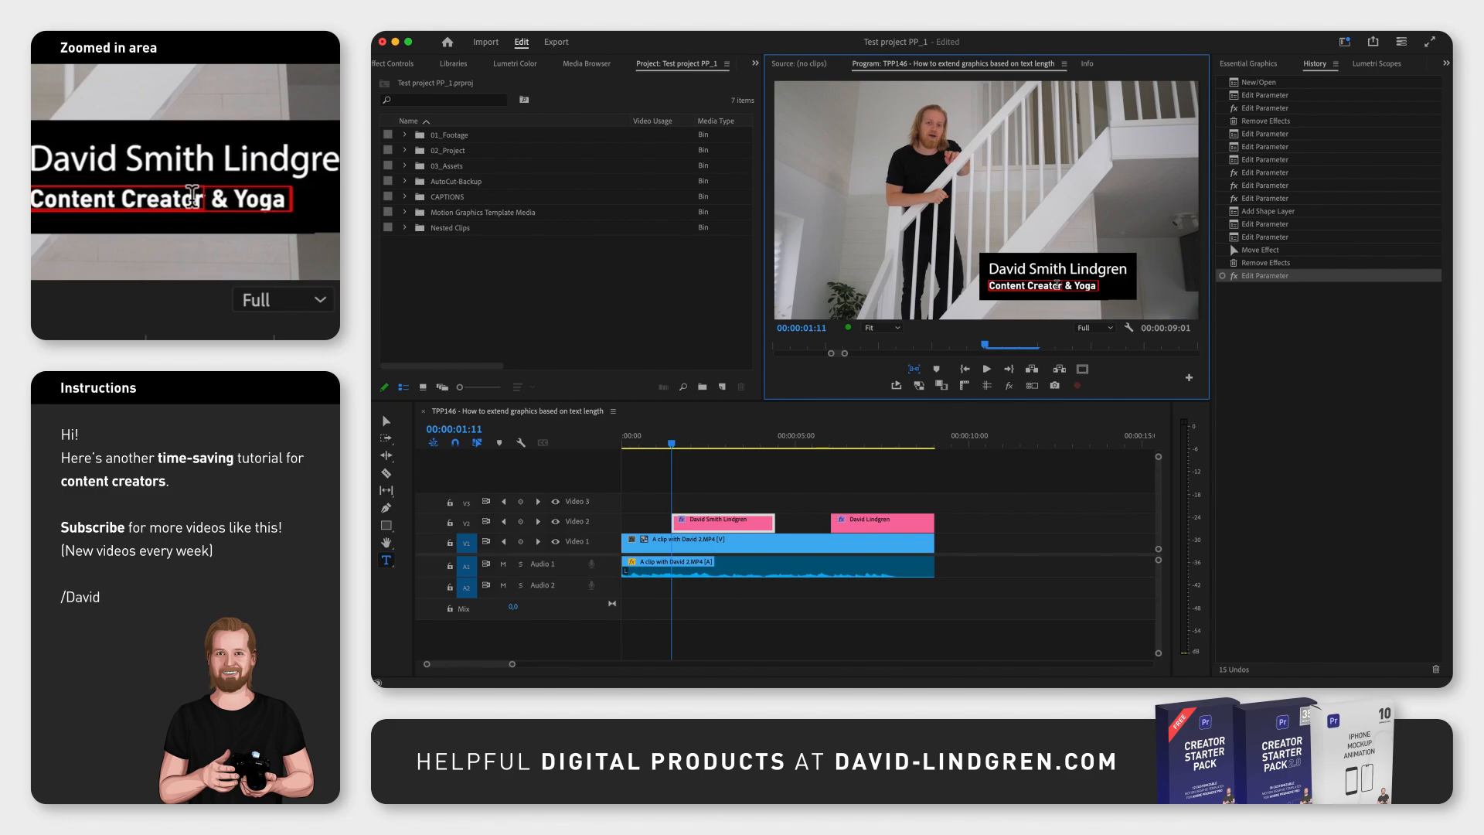
{"action": "type", "text": "Instructor"}
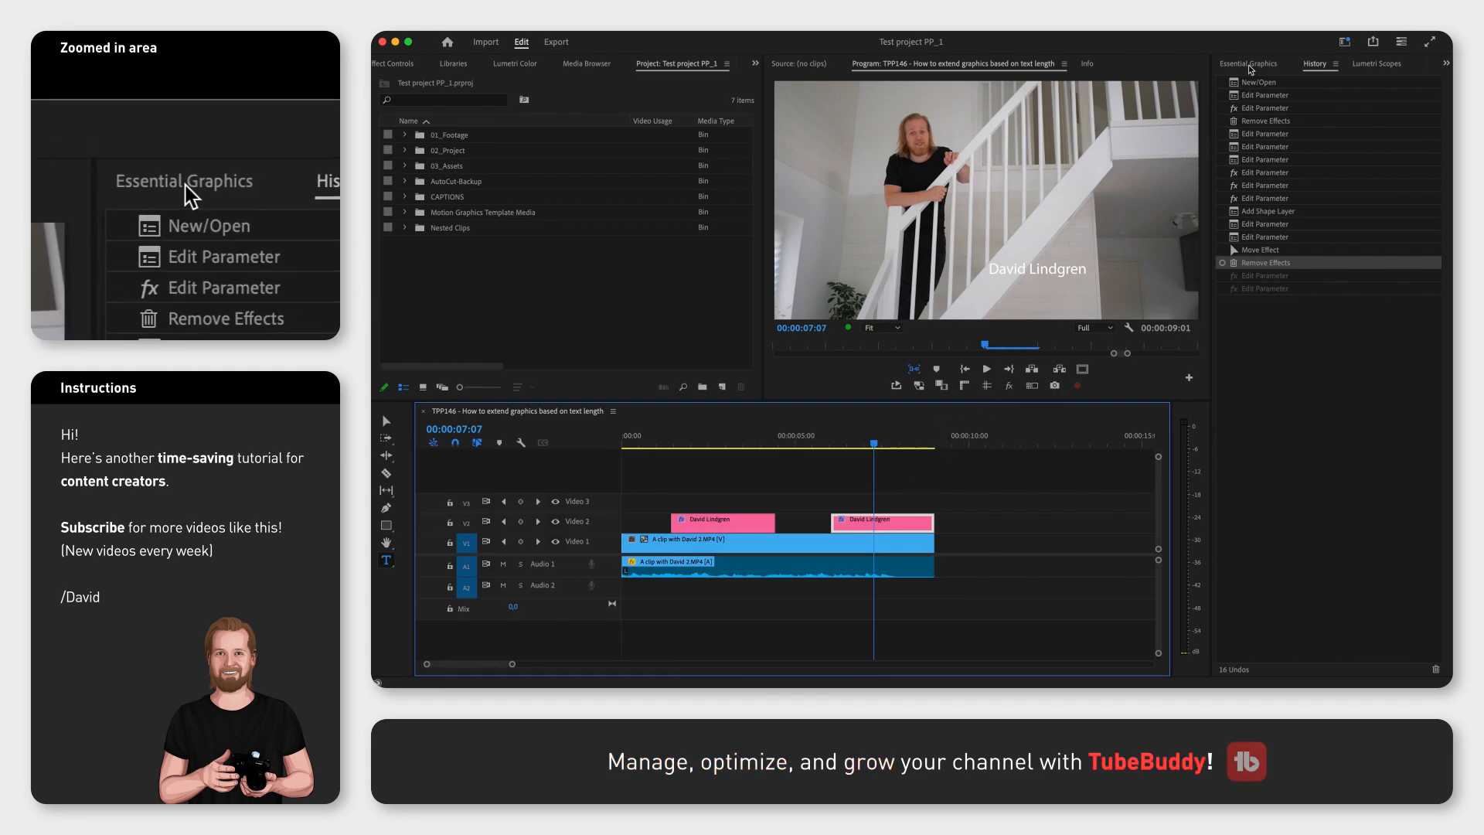
Add a new text layer reading 'Content Creator' in Essential Graphics and select it
{"action": "left_click", "coordinate": [1241, 63]}
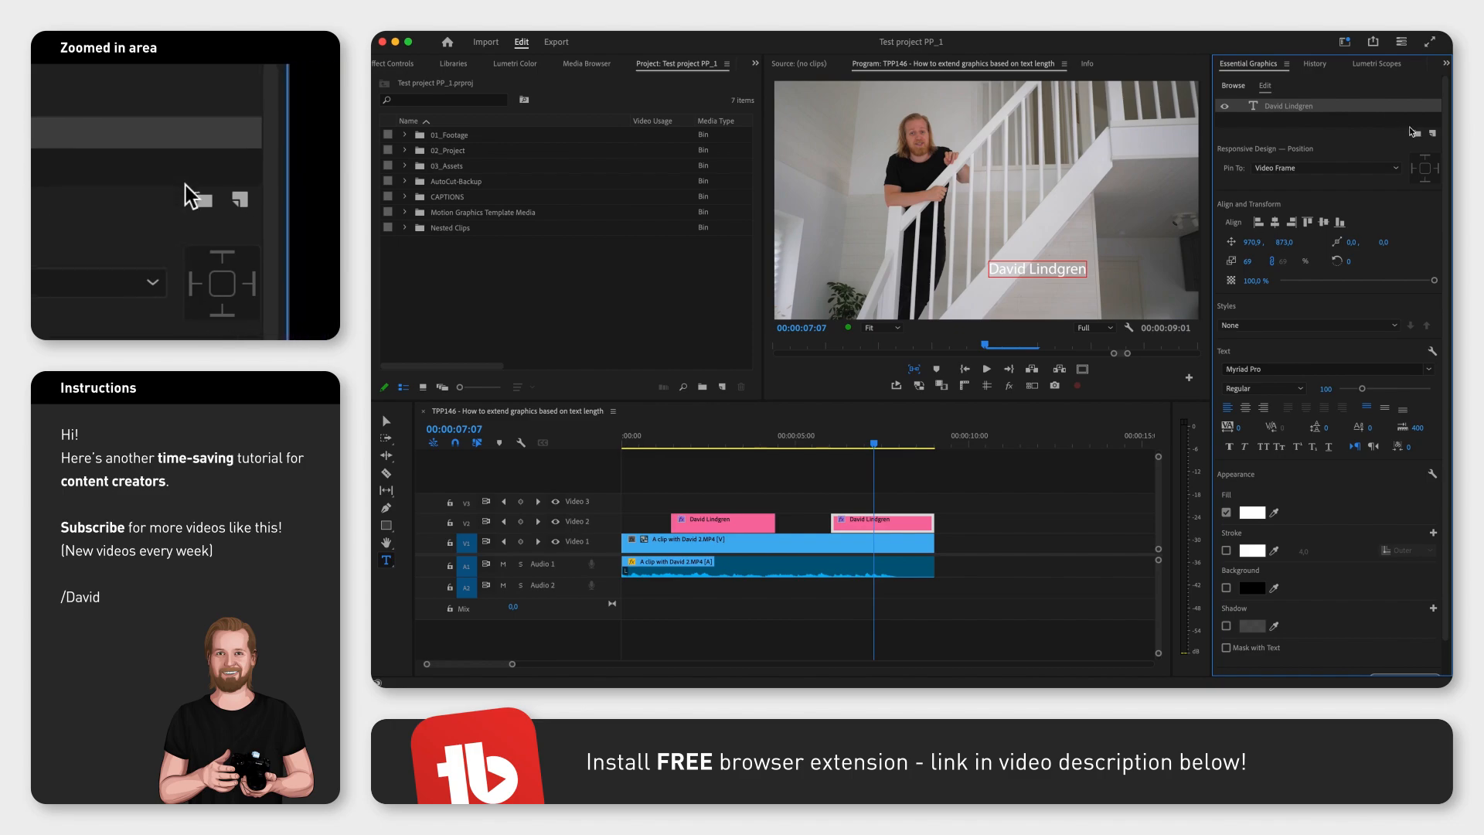
{"action": "left_click", "coordinate": [1440, 130]}
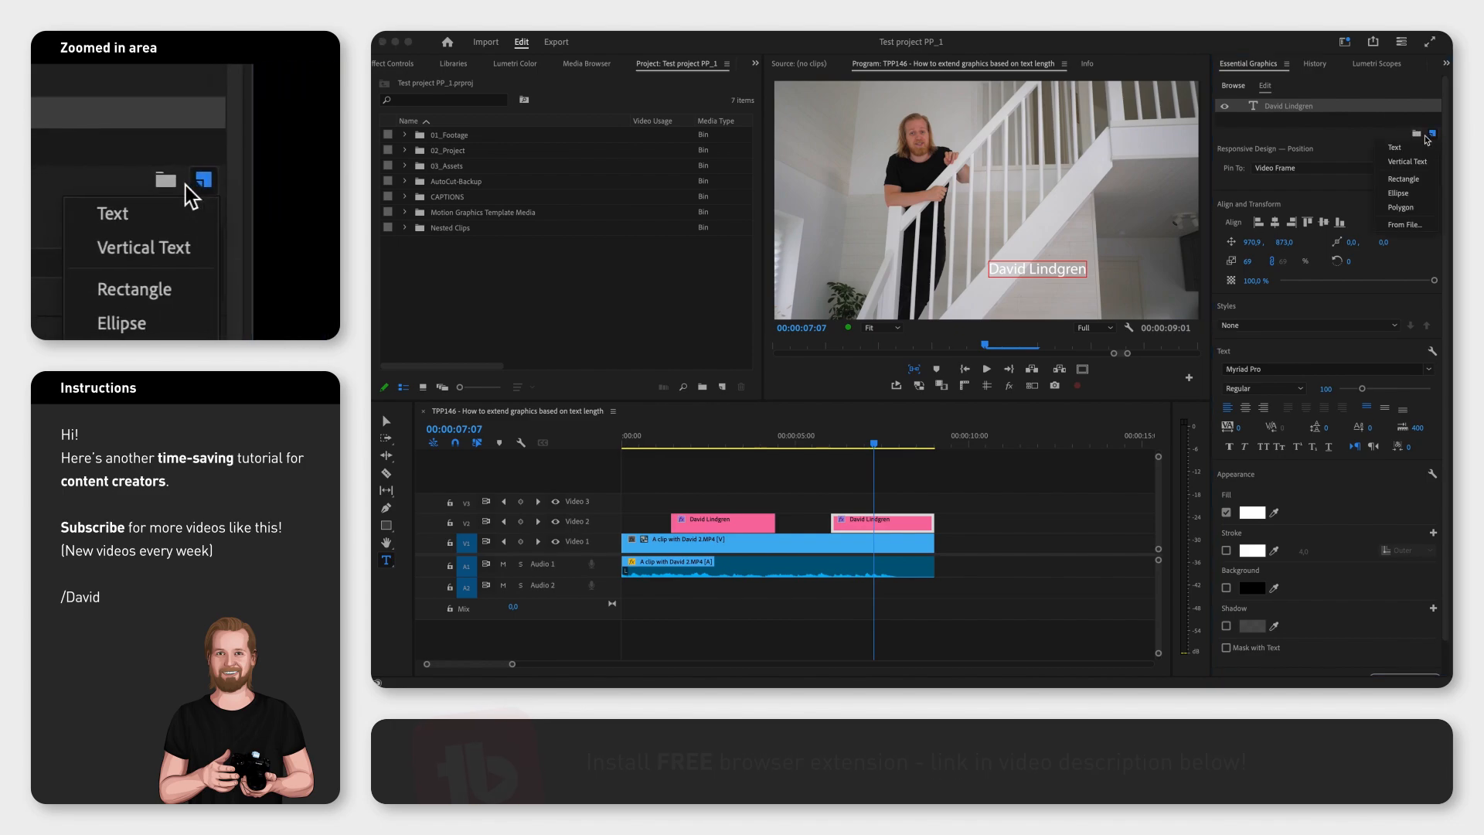
{"action": "left_click", "coordinate": [113, 213]}
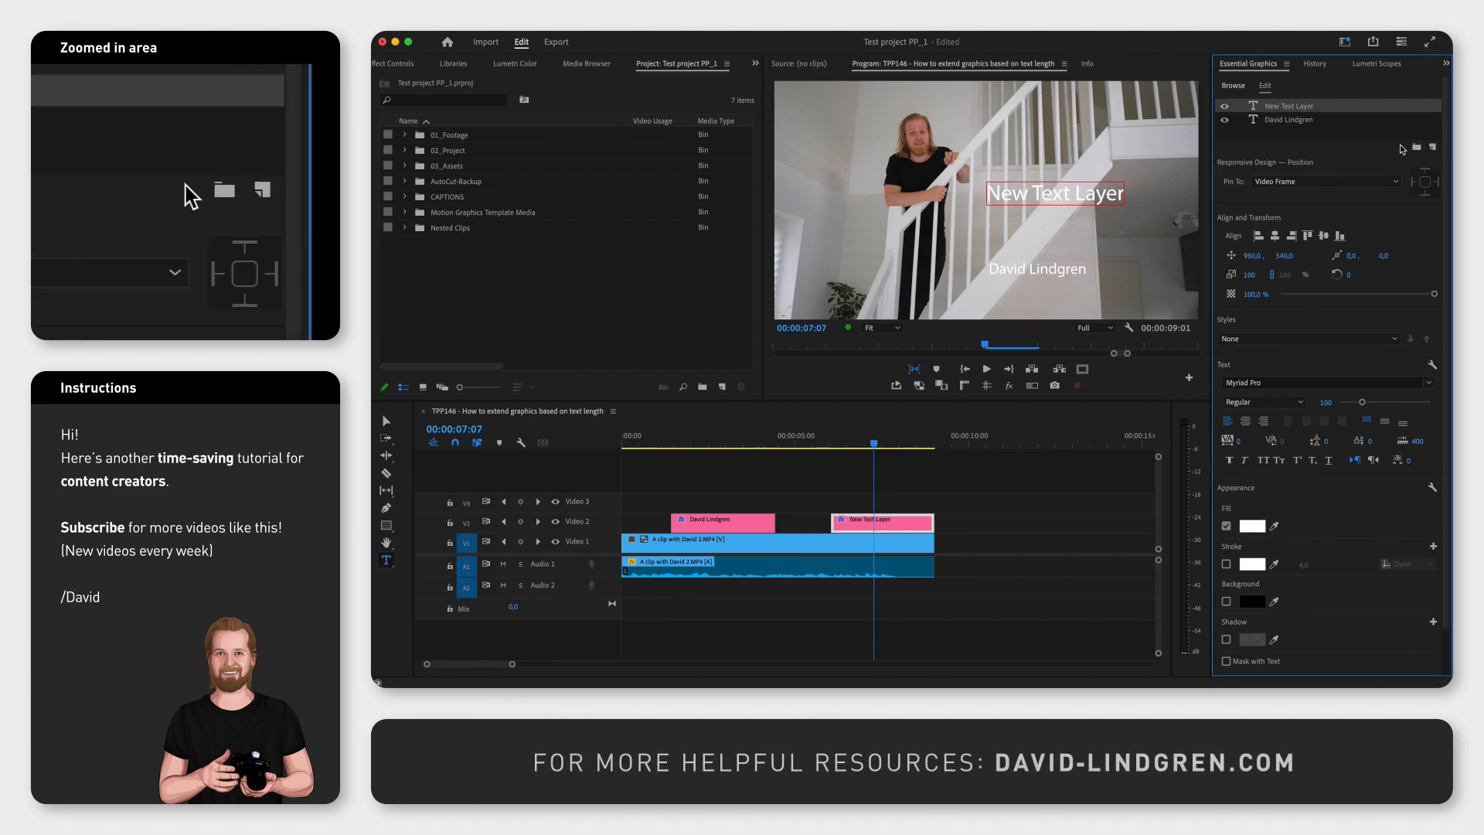
{"action": "type", "text": "Content Creator"}
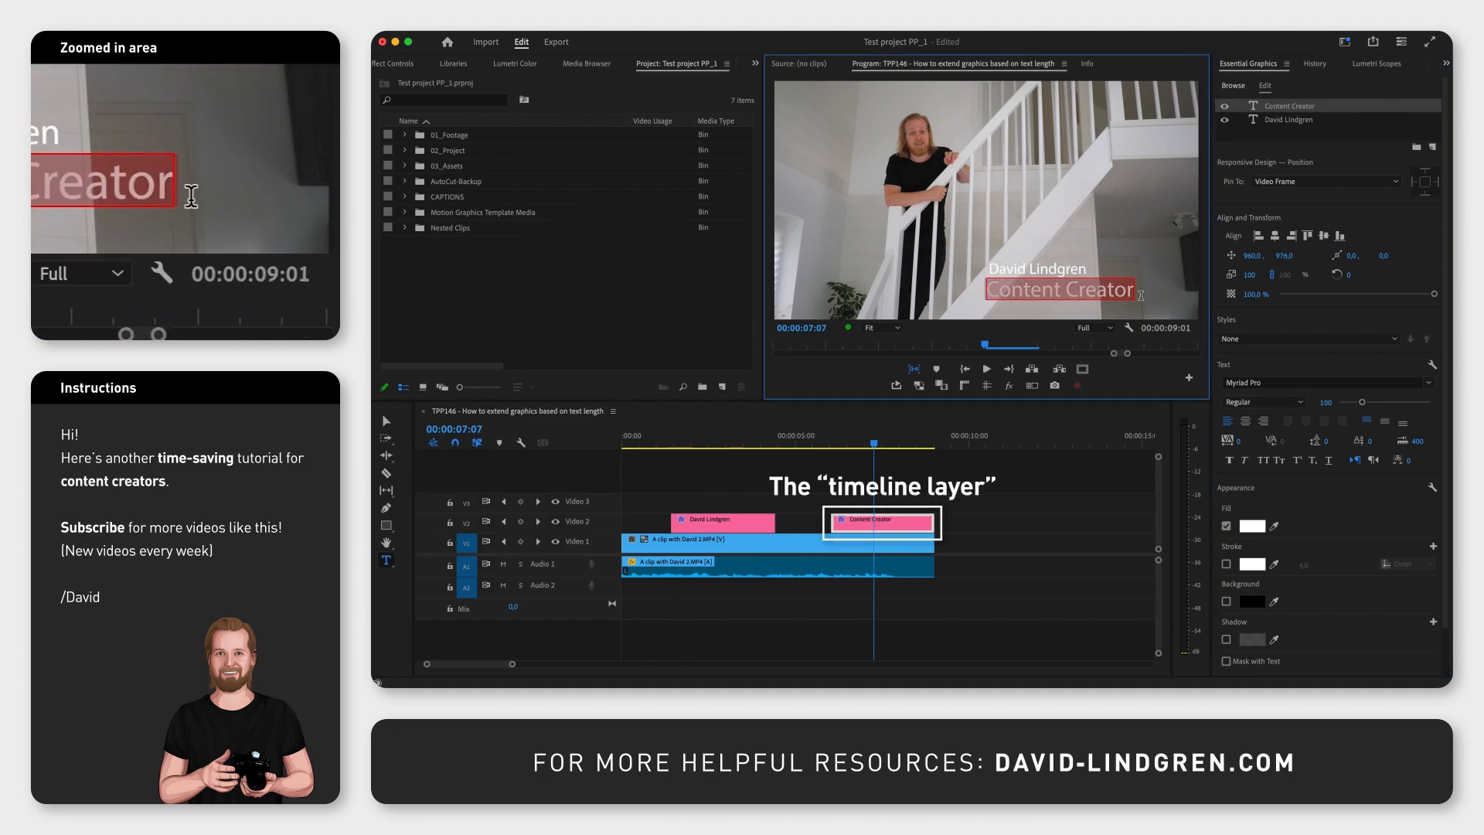
{"action": "left_click", "coordinate": [1290, 119]}
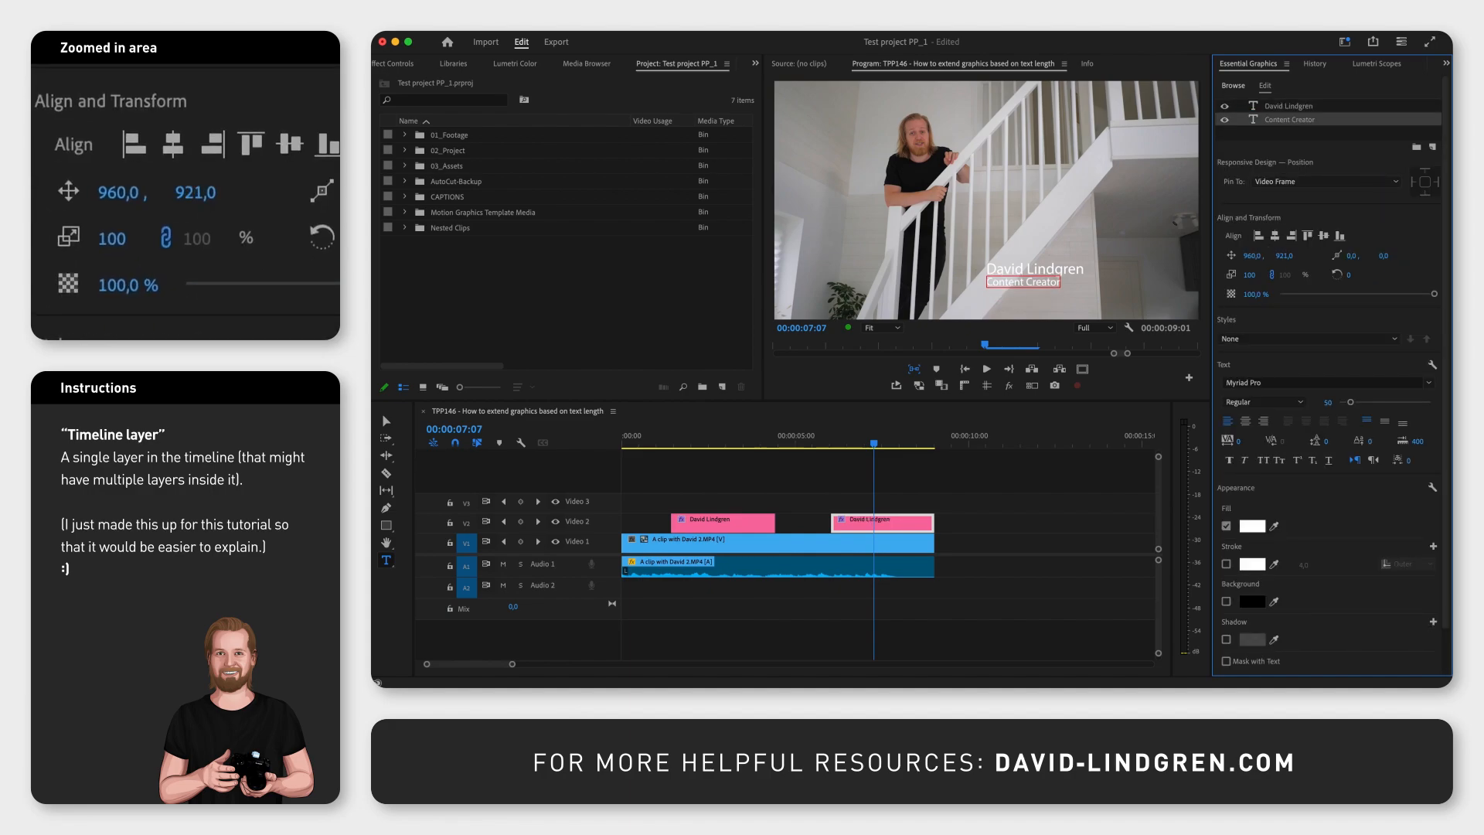
Adjust the Content Creator text position in Align and Transform
{"action": "left_click", "coordinate": [1432, 146]}
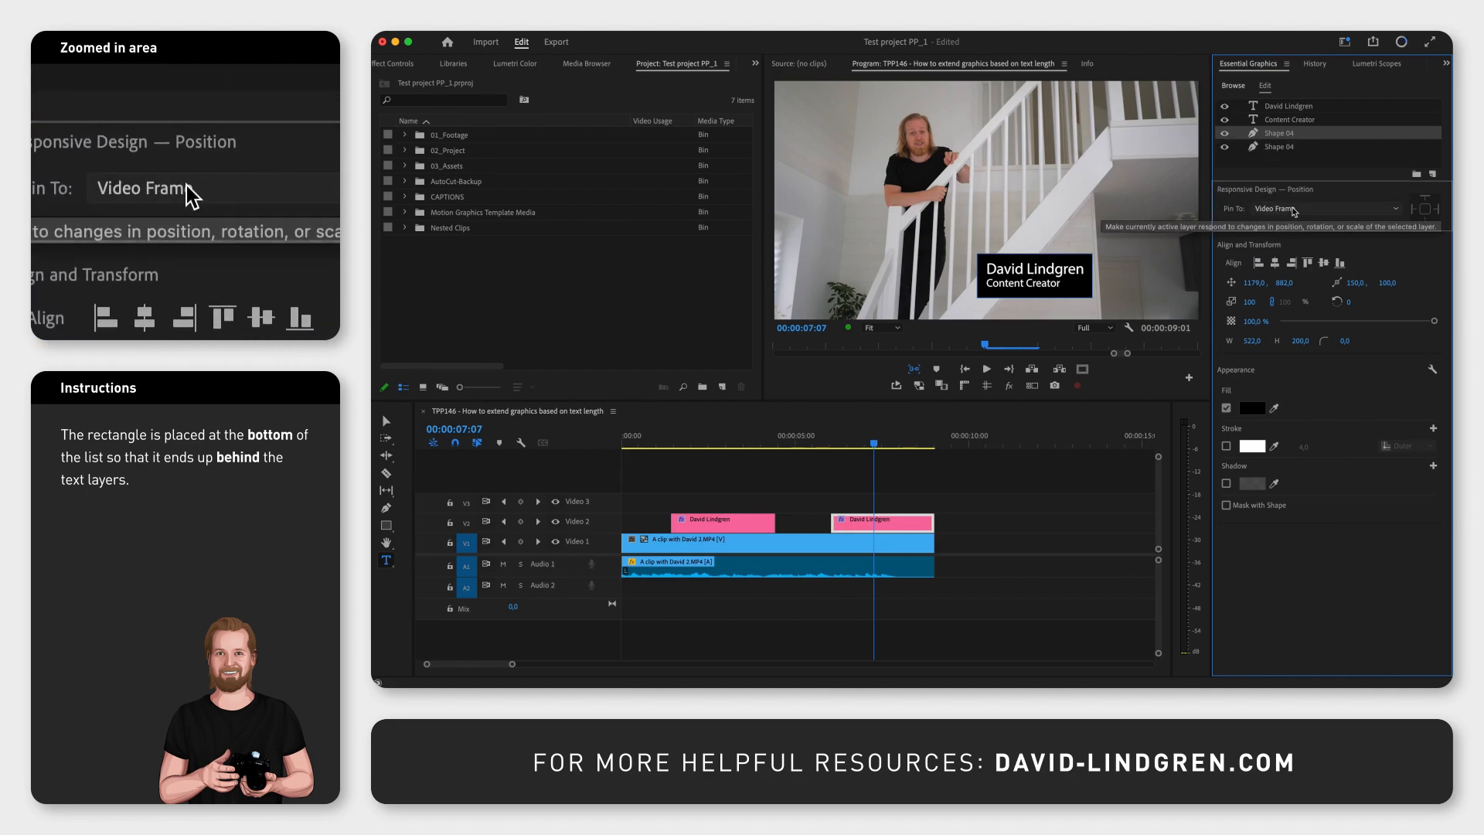
{"action": "left_click", "coordinate": [1317, 208]}
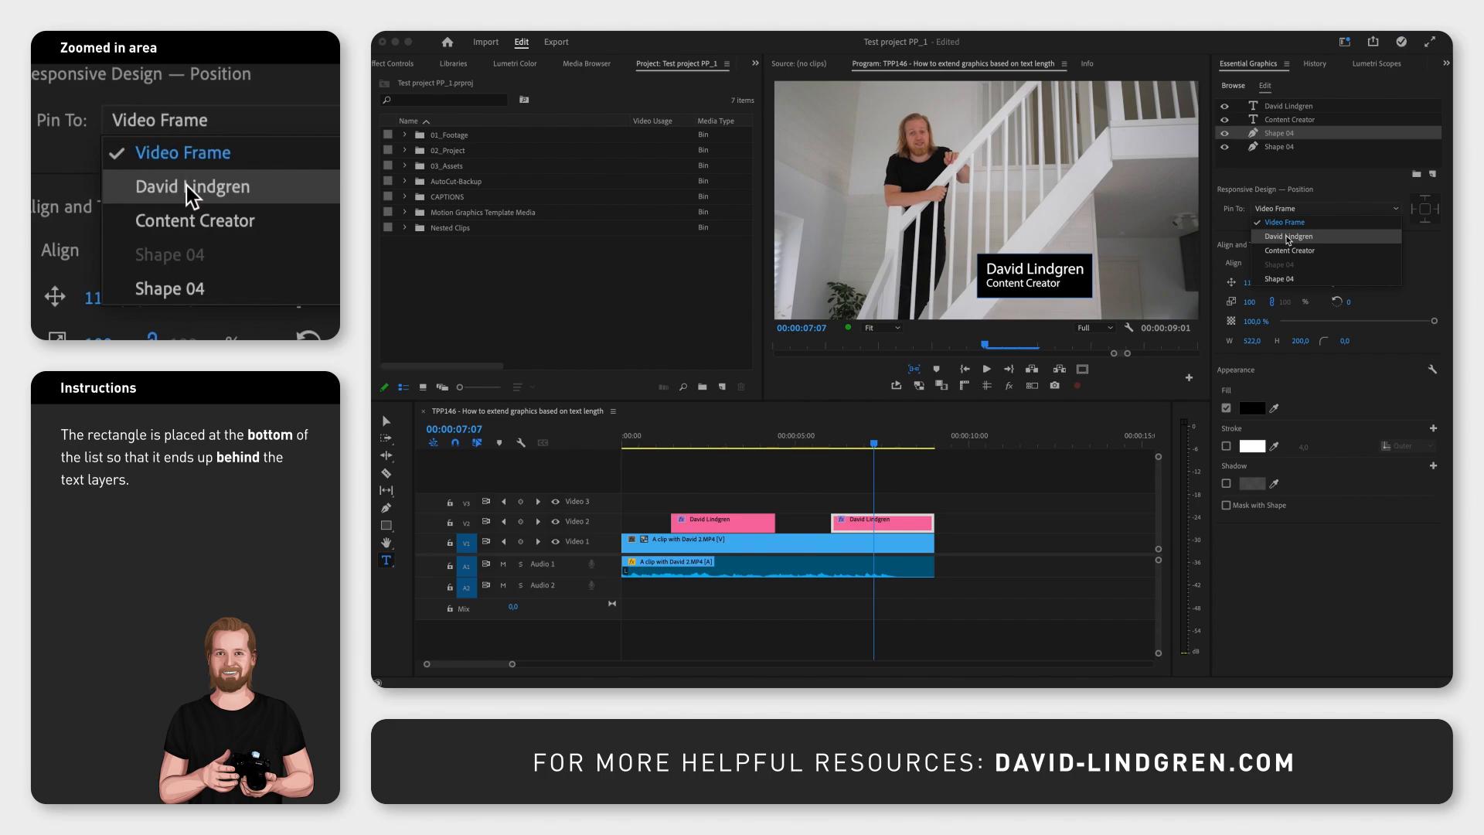
{"action": "left_click", "coordinate": [1285, 235]}
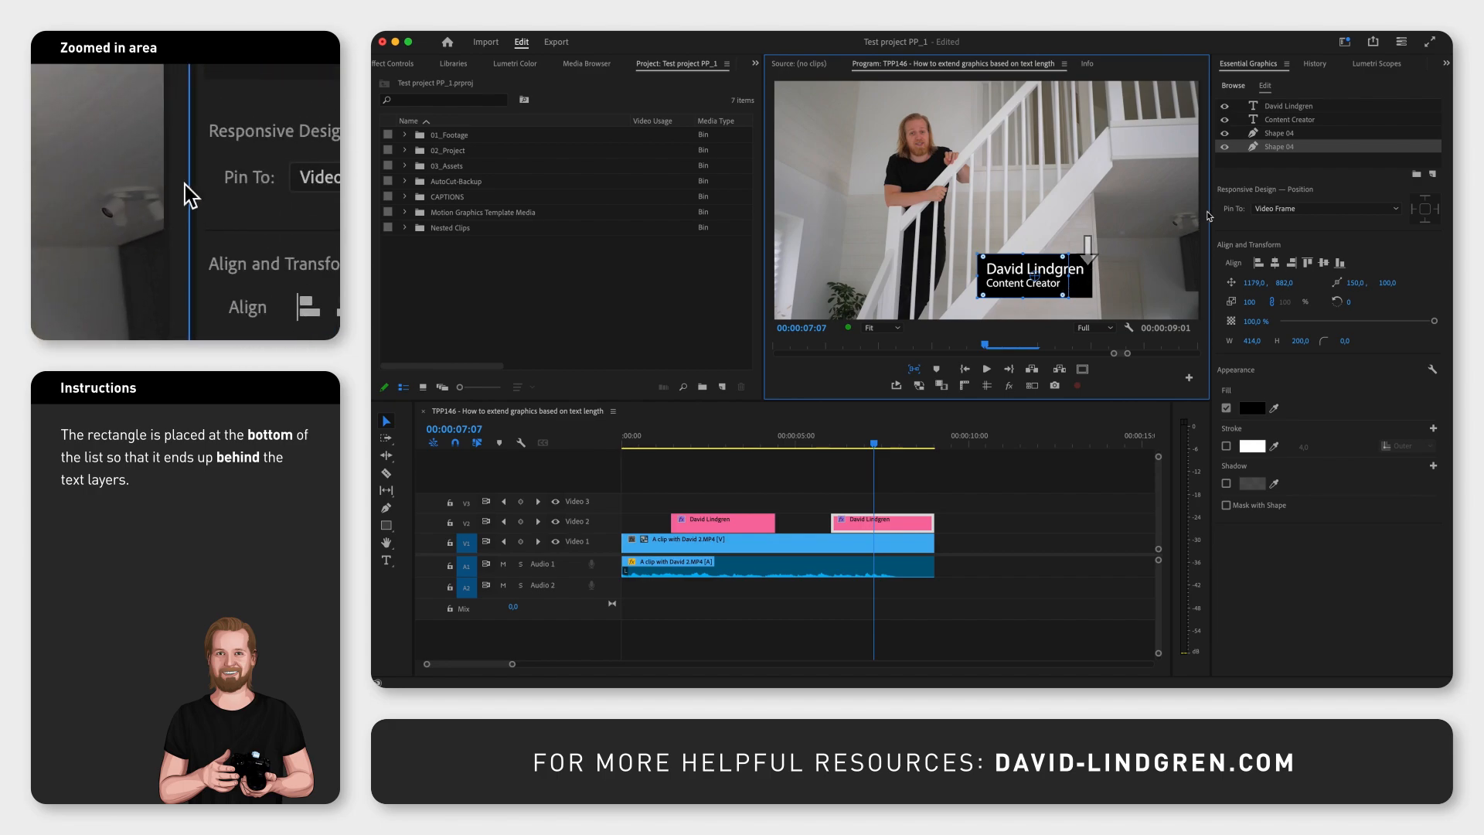
Open the Pin To choices for the second rectangle
{"action": "left_click", "coordinate": [1328, 208]}
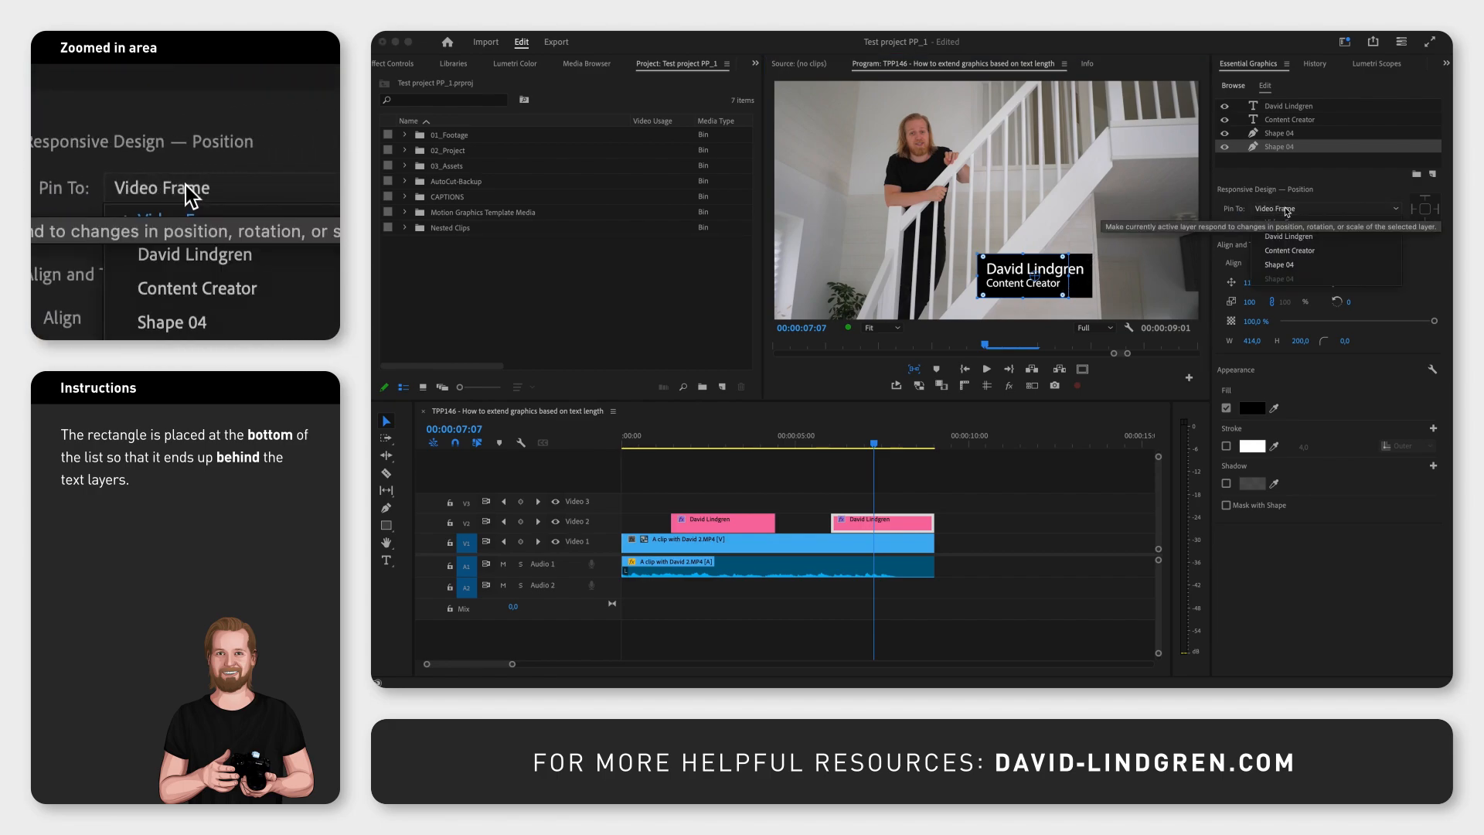